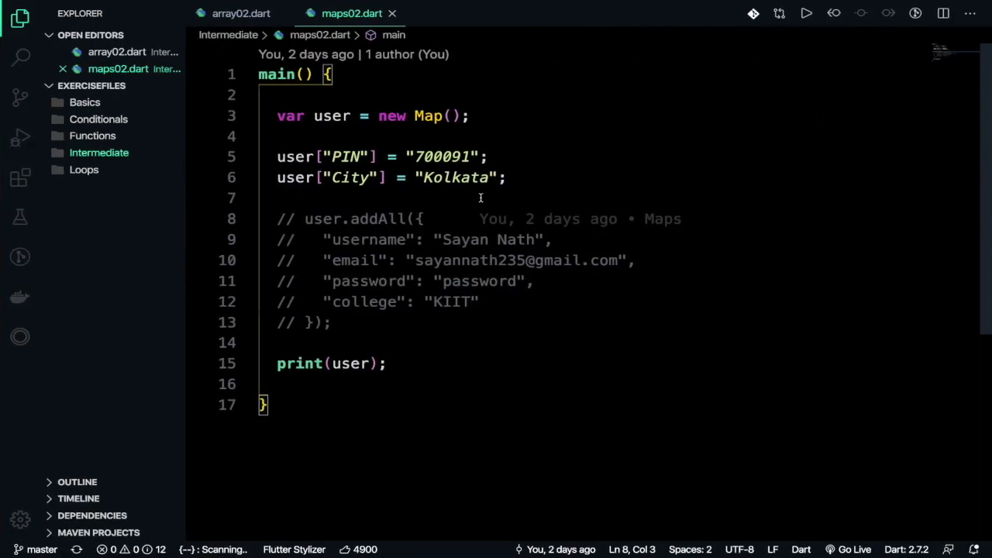
Step: Create a new file named forEach.dart inside the Intermediate folder
click(98, 152)
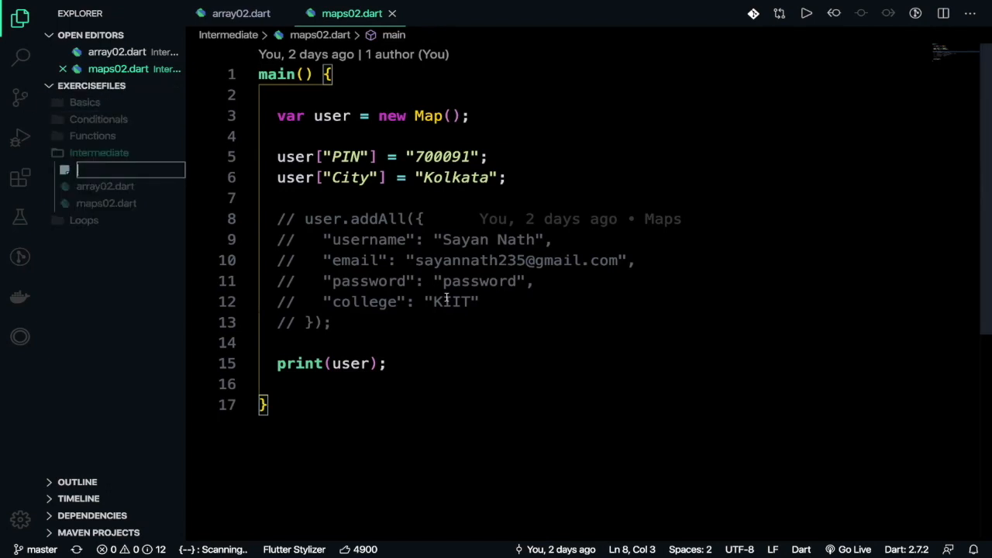
text(forEach.dart)
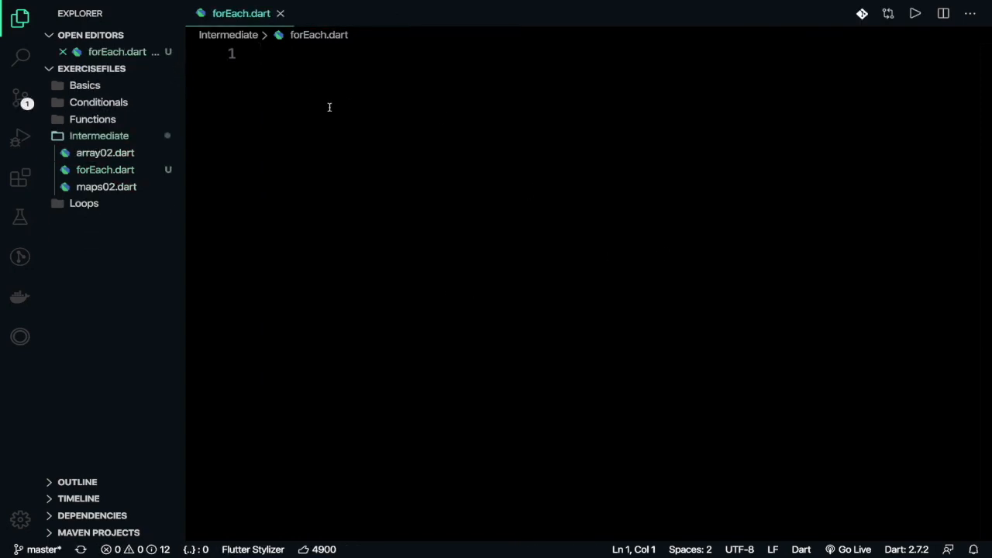
Step: Write a main() {} function and begin declaring var user = { inside it
text(main() {})
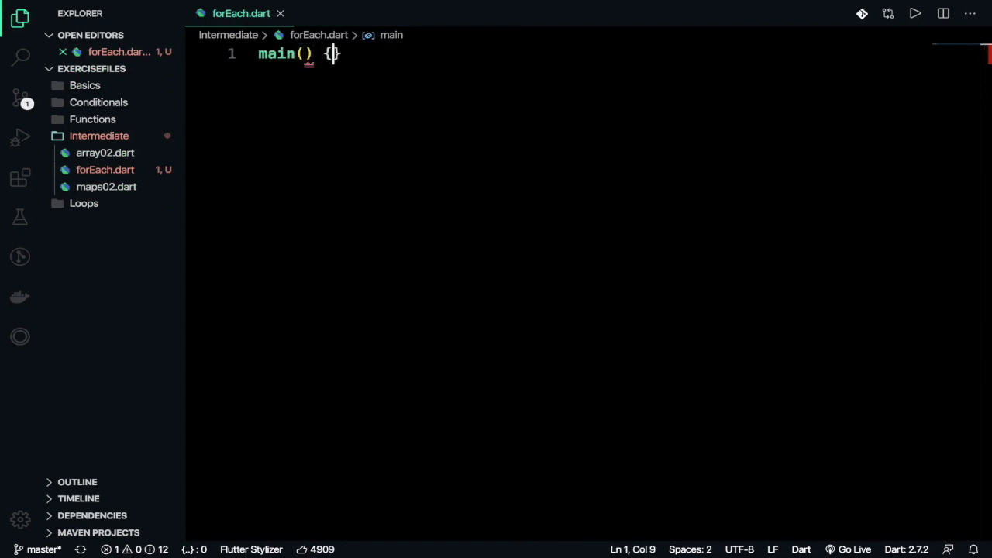
key(Enter)
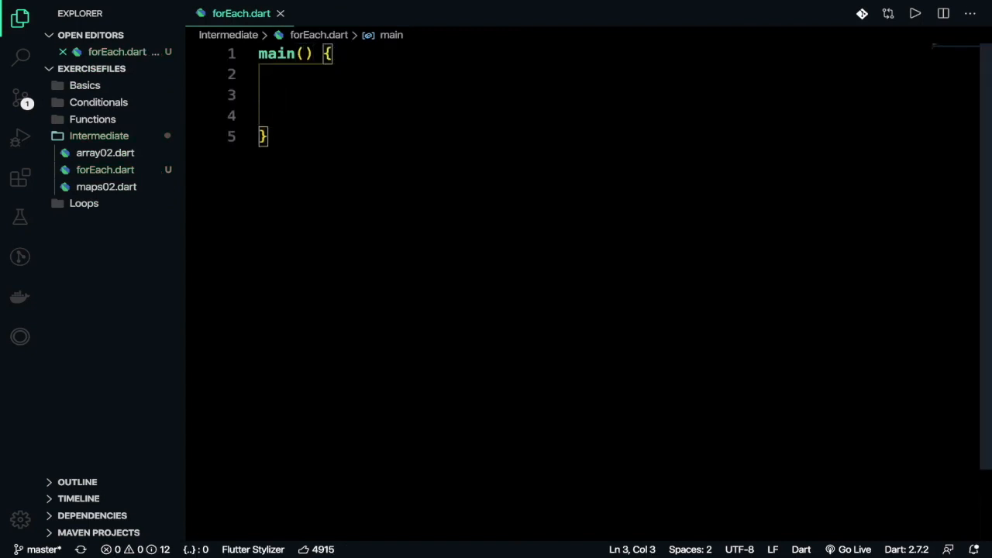
text(var)
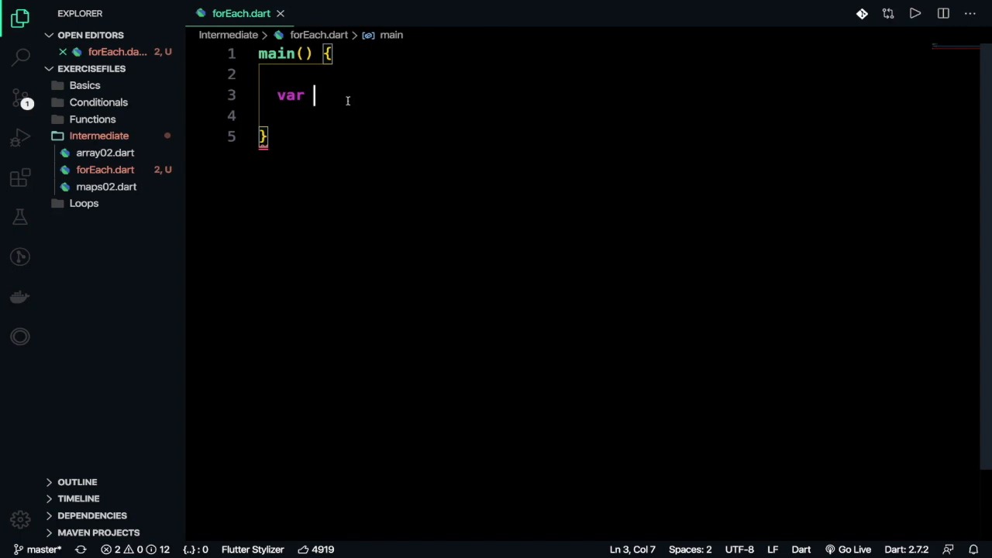
text(user)
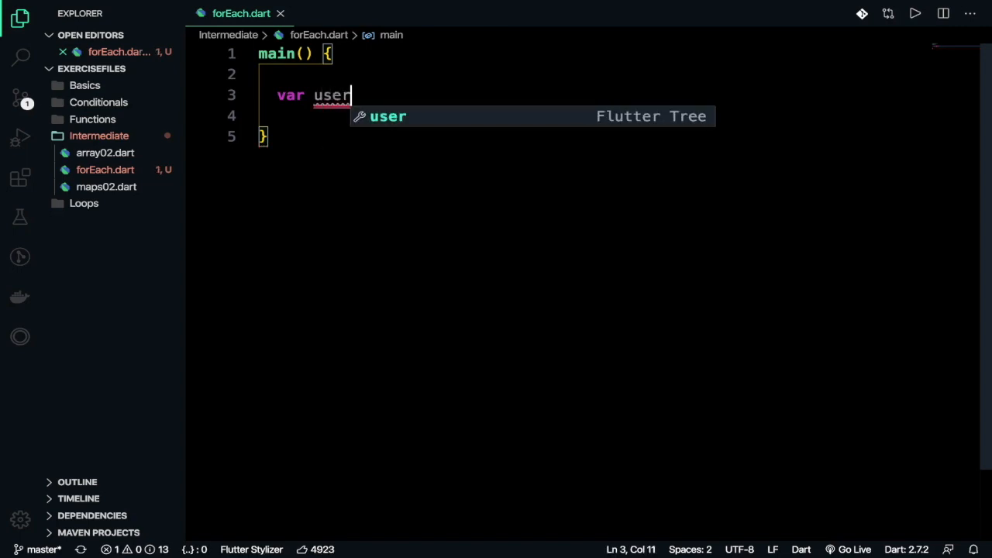
text(= {)
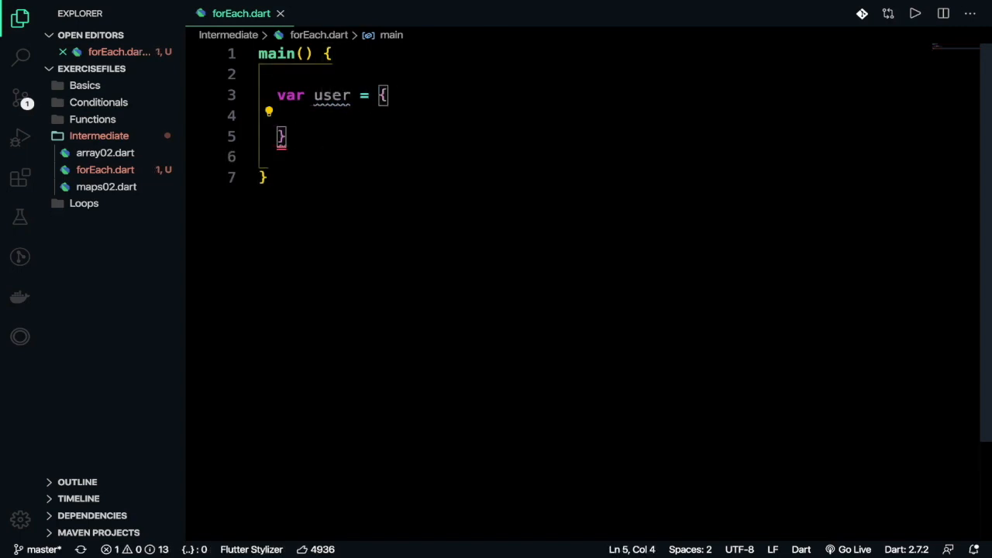
Step: Add the firstName "Sayan" entry and start the lastName entry in the user map
text(;)
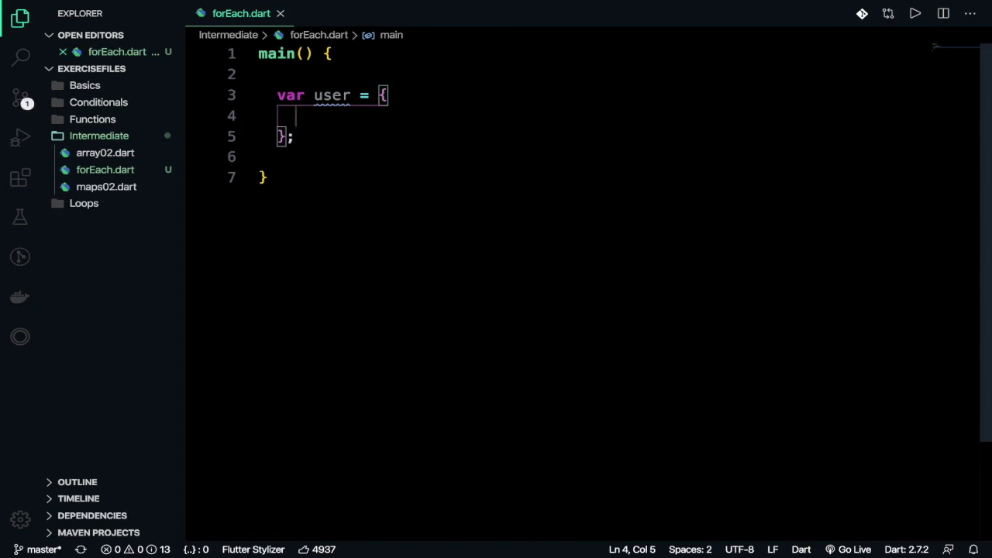
text(")
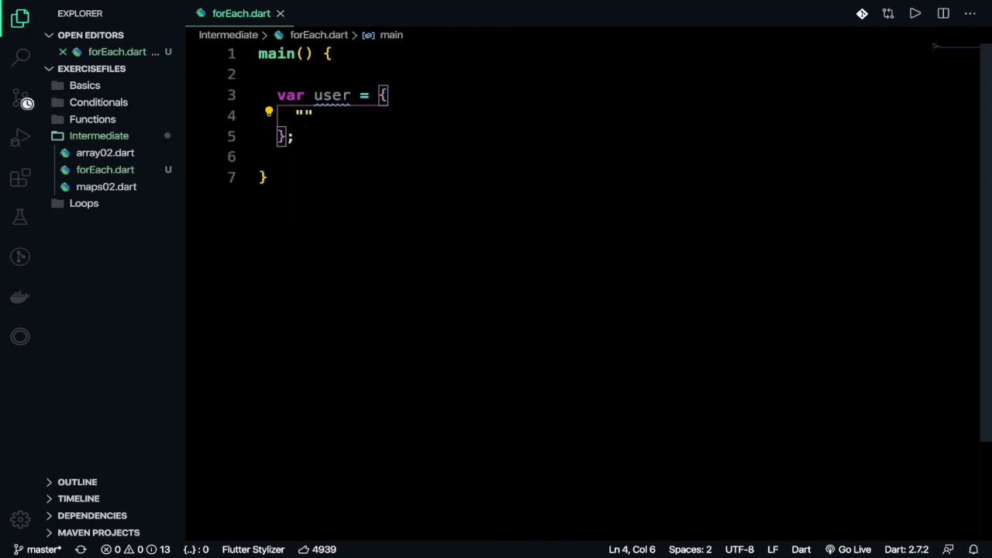
text(fis)
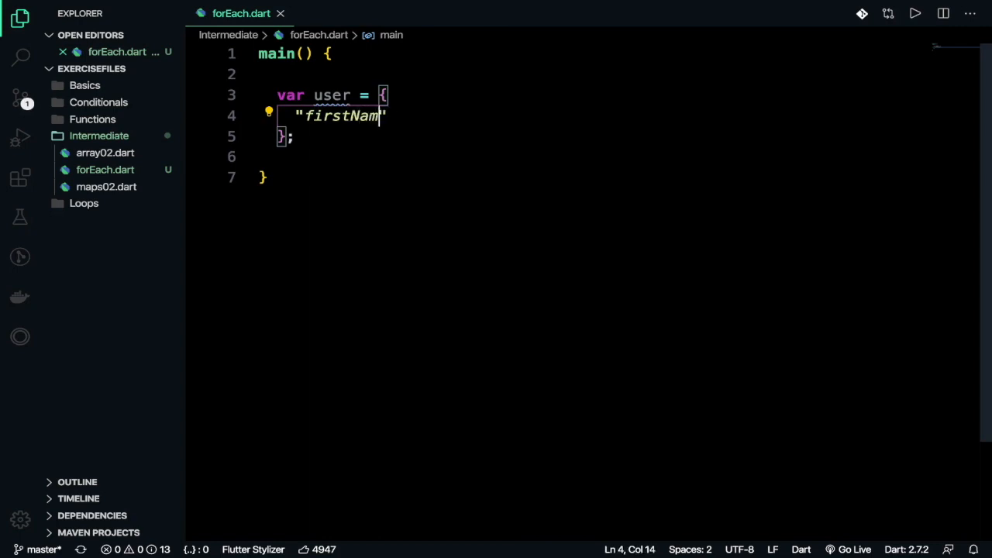
text(e" =)
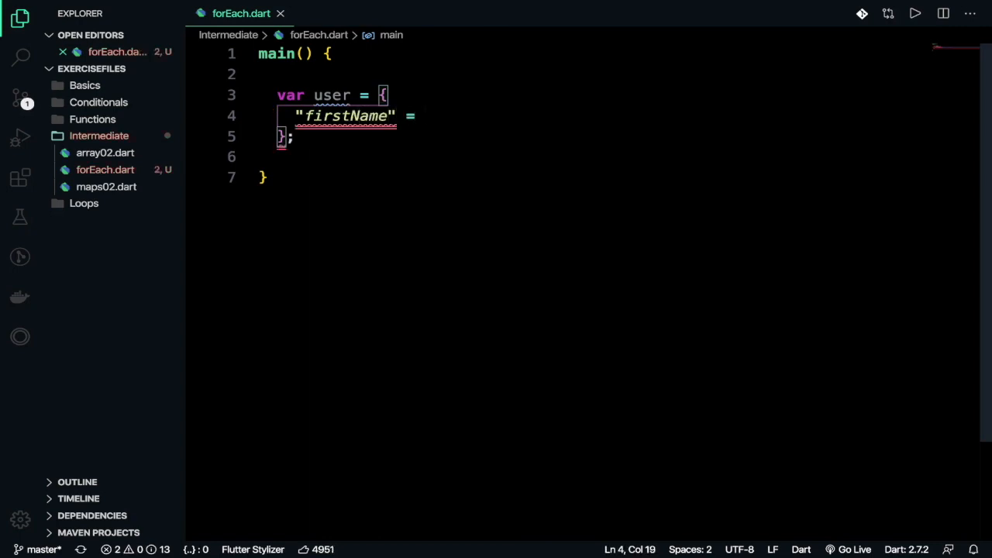
text(: ")
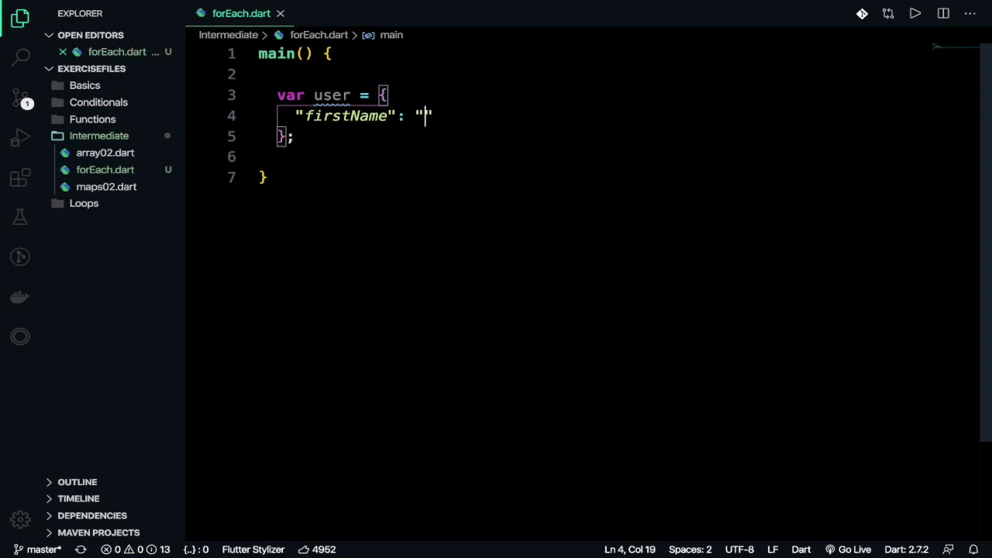
text(Sayan)
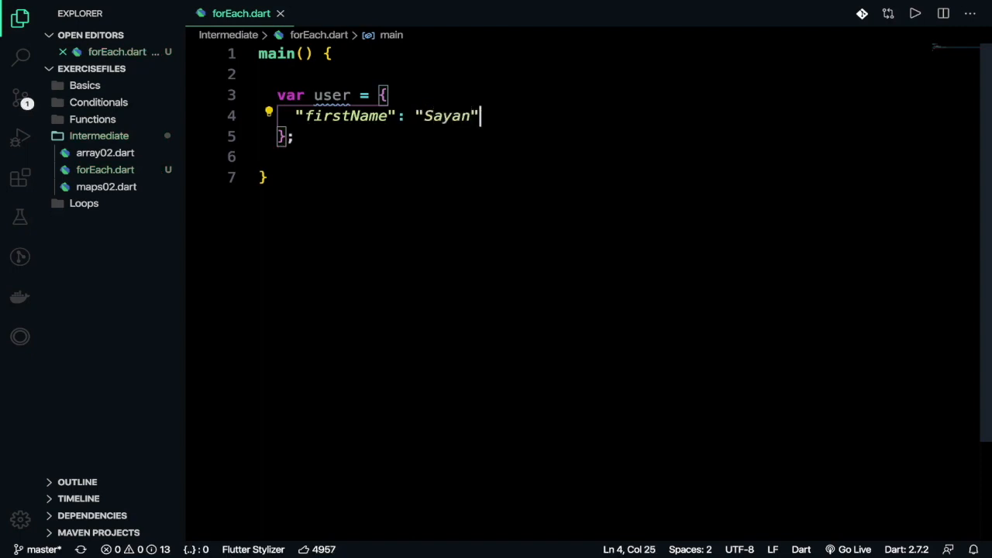
text(,\n"")
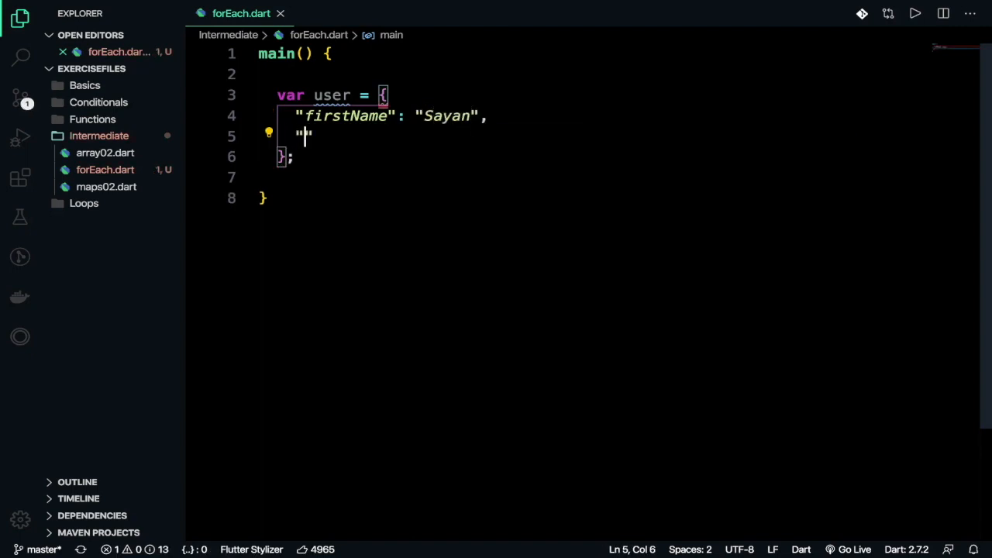
text(la)
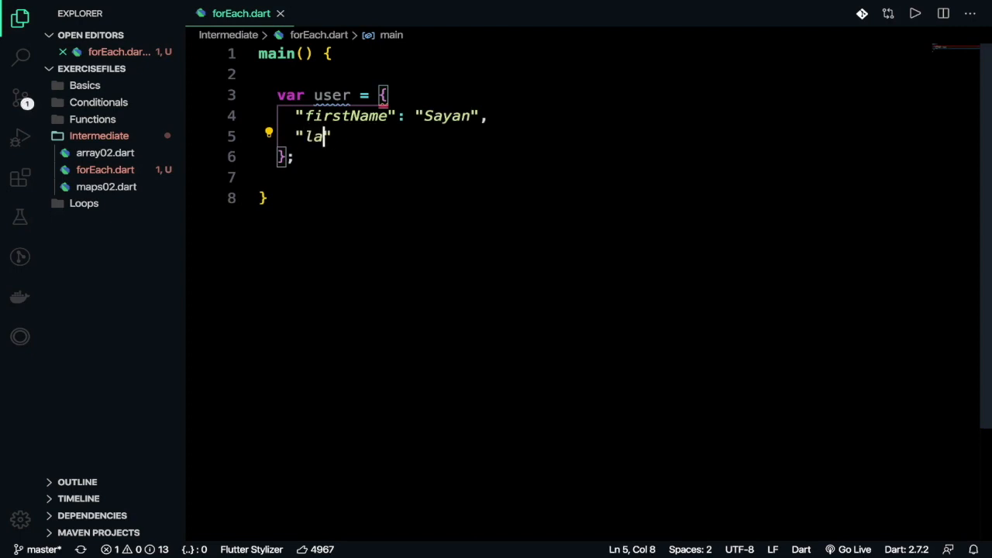
text(stName":)
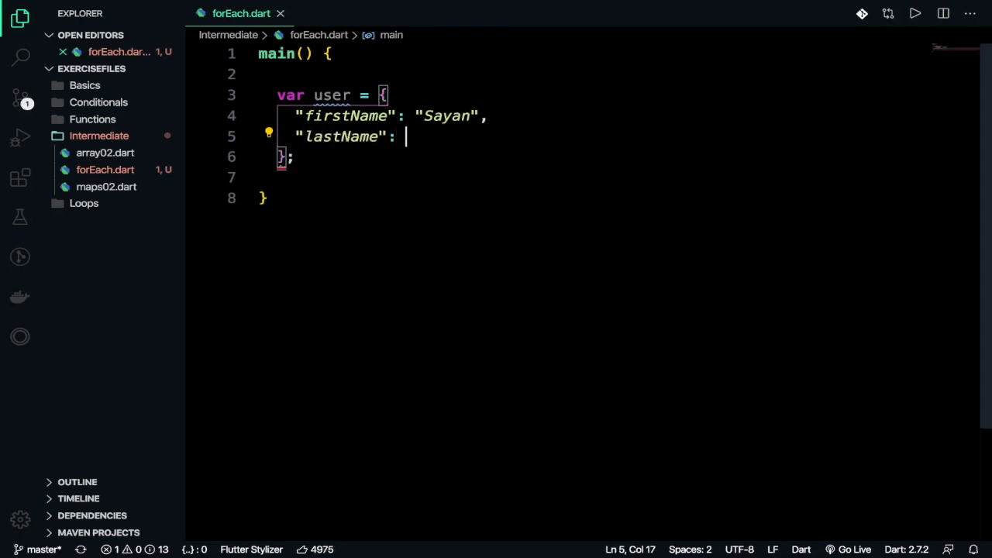
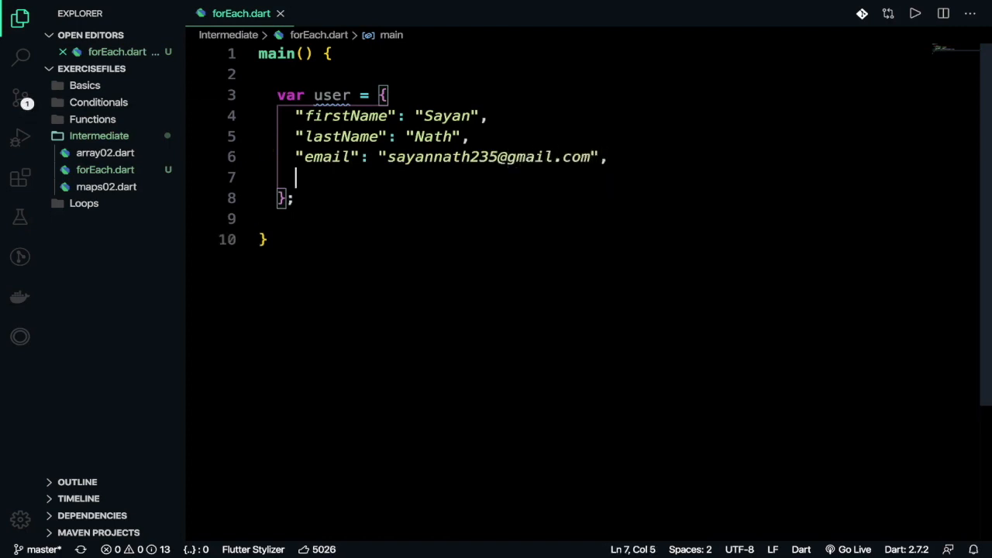
text("")
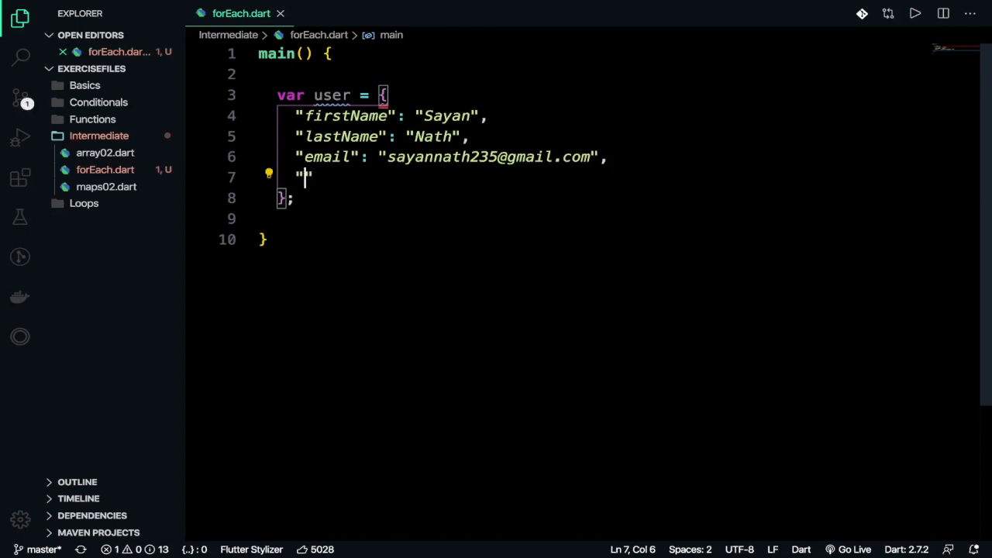
text(P)
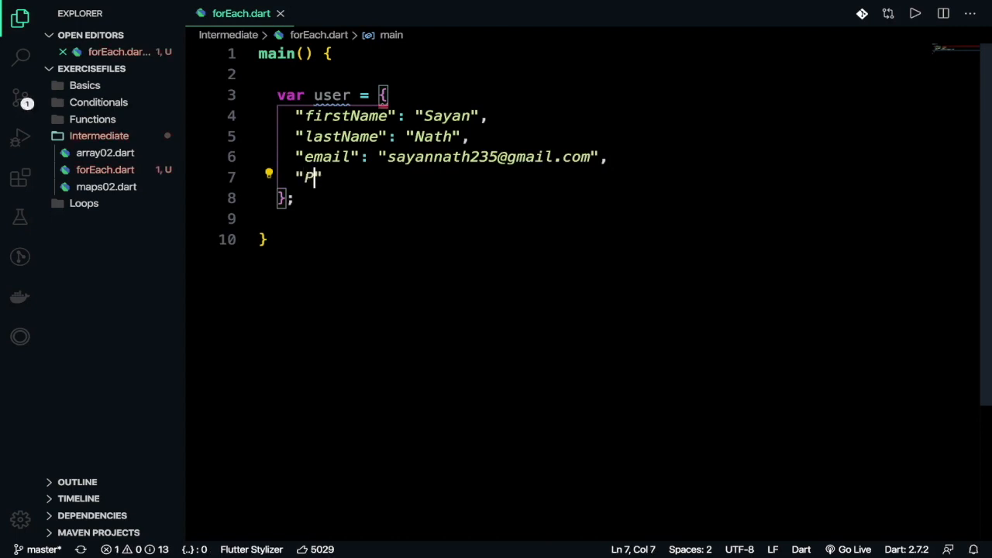
text(hon)
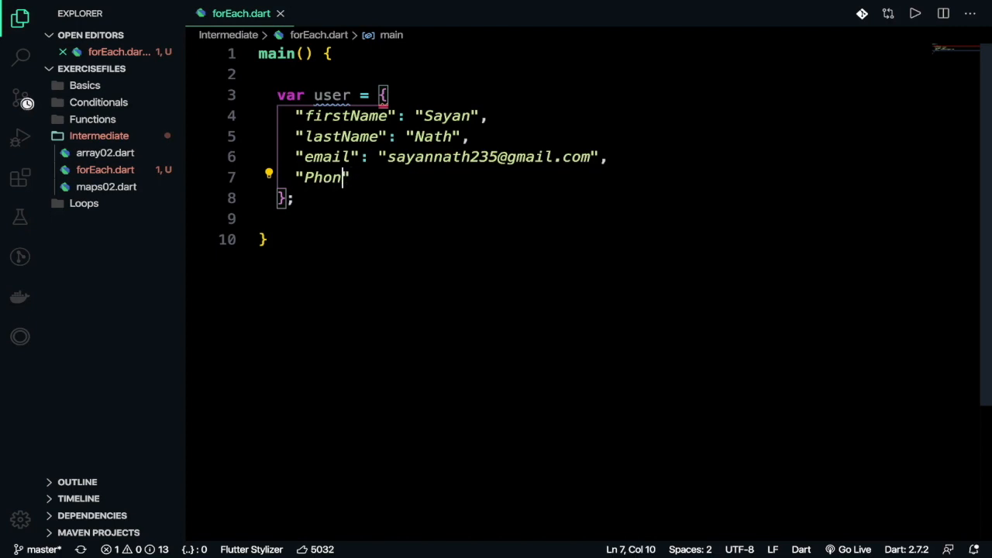
text(Insta)
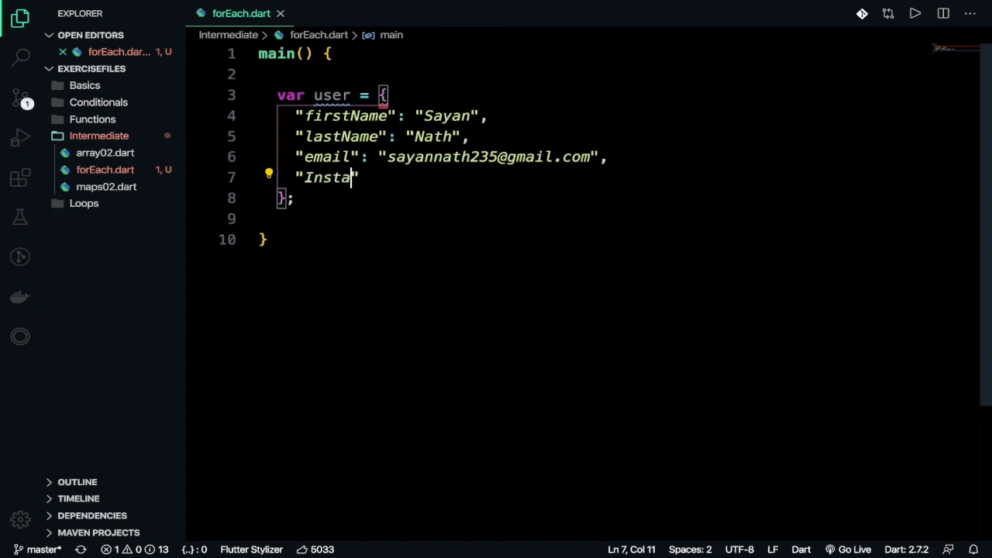
text(gram id)
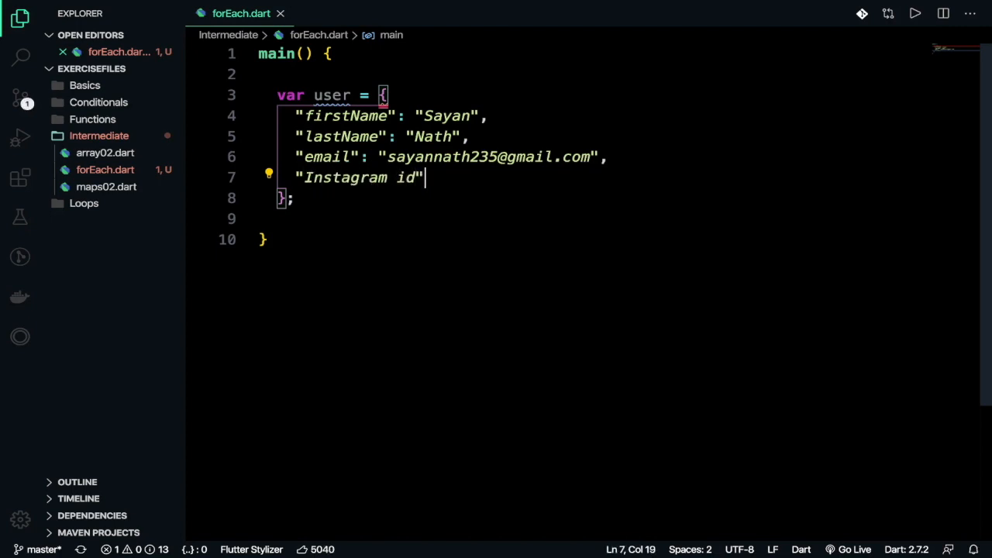
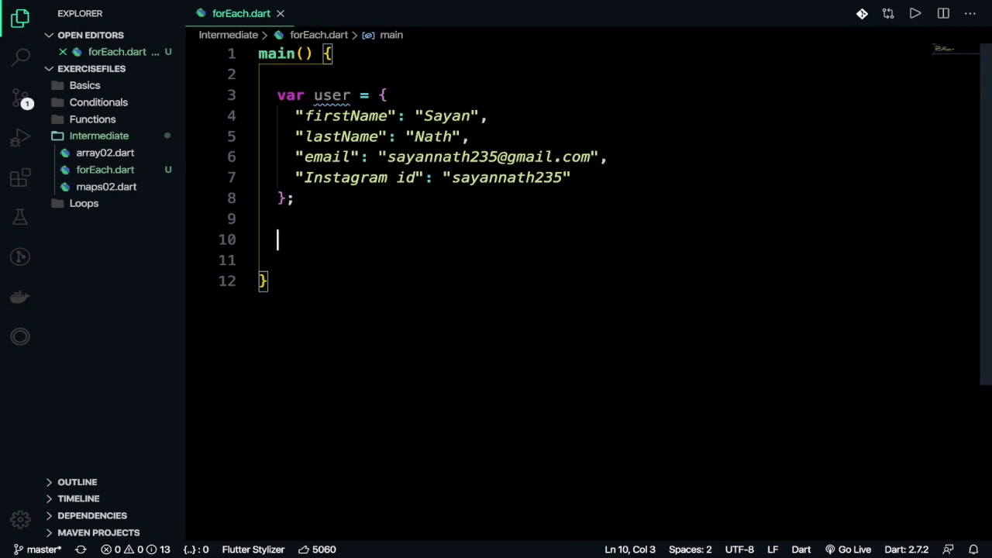
Step: Sketch a stray arrow function printing "Hello", then select it for removal
text(print() {)
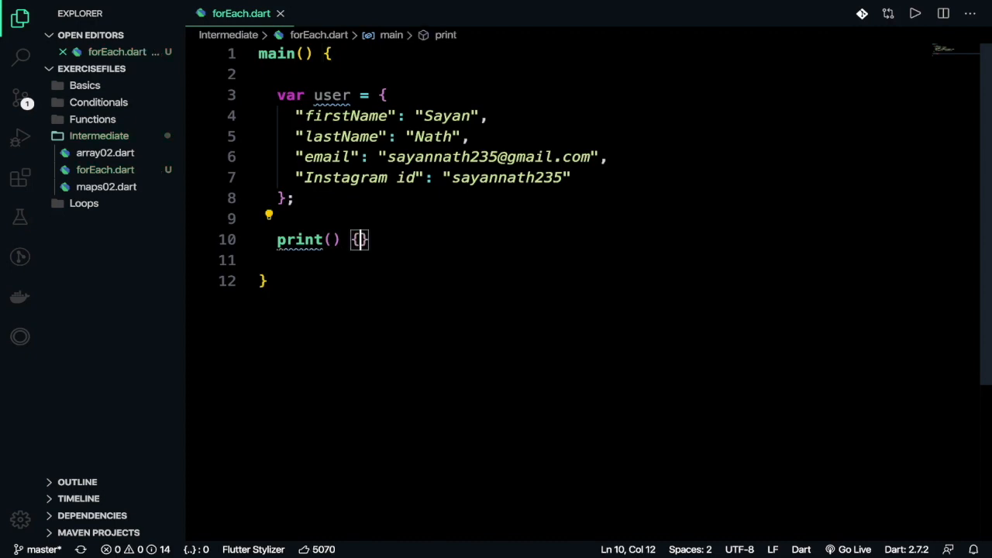
text(print("");)
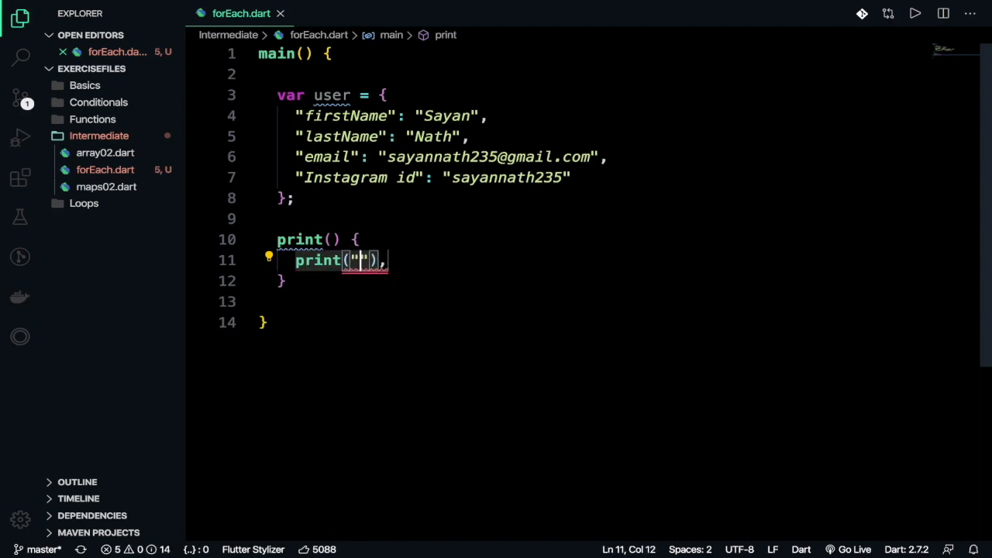
text(Hello)
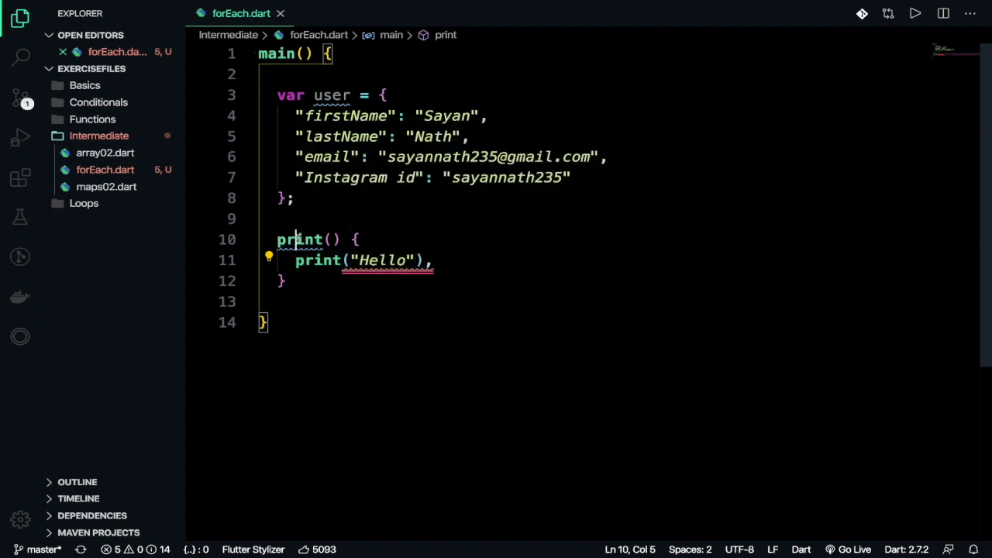
double_click(298, 239)
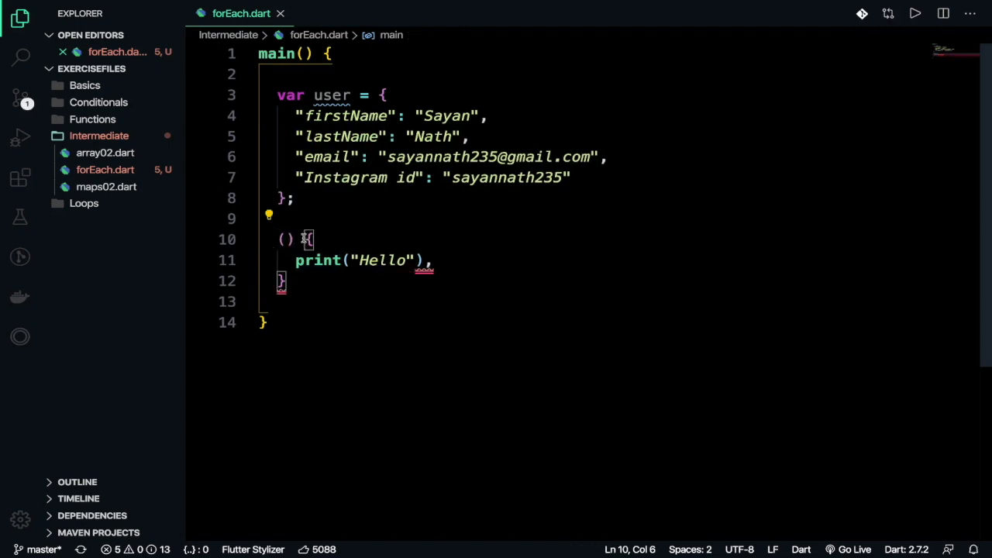
text(=>)
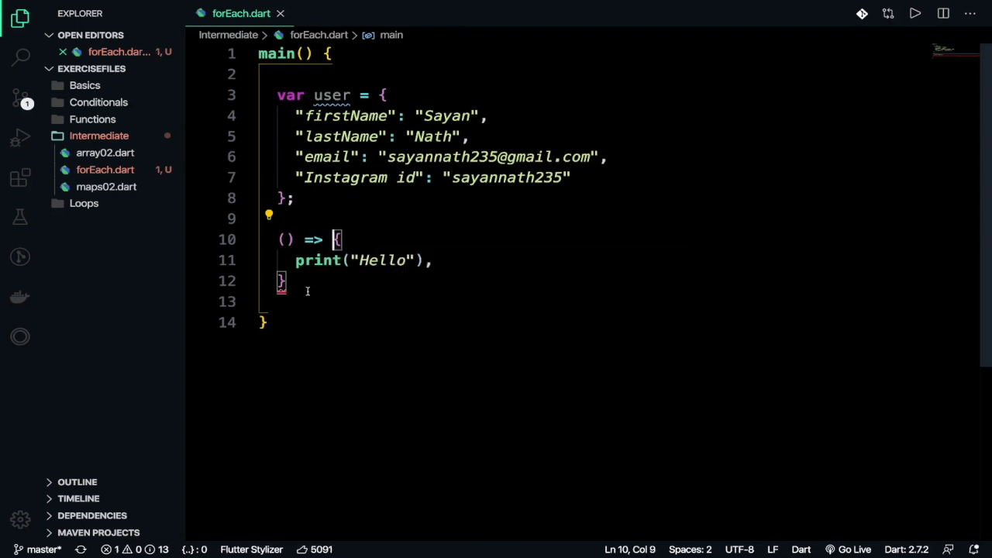
click(287, 238)
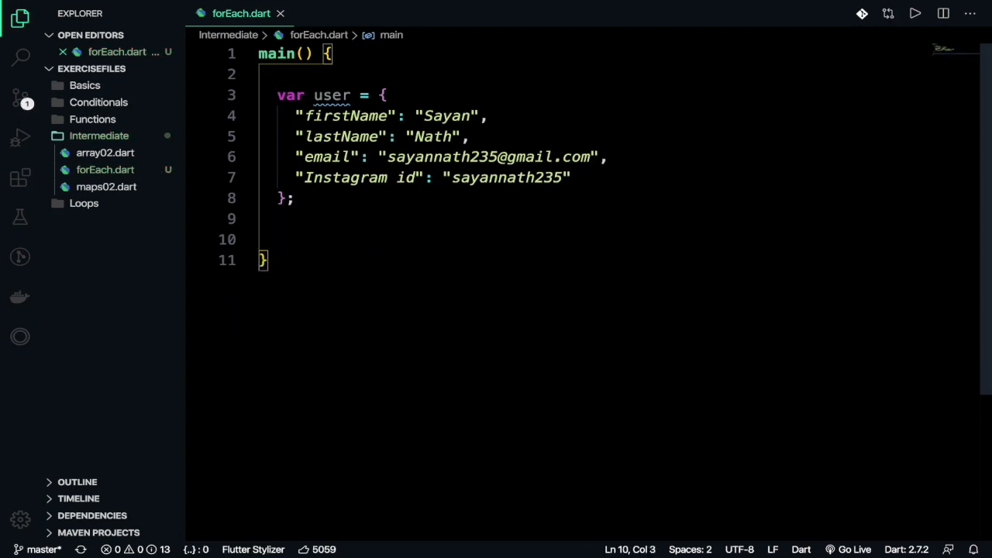
Step: Add a user.forEach((k, v) => ); call on a new line below the map
key(Enter)
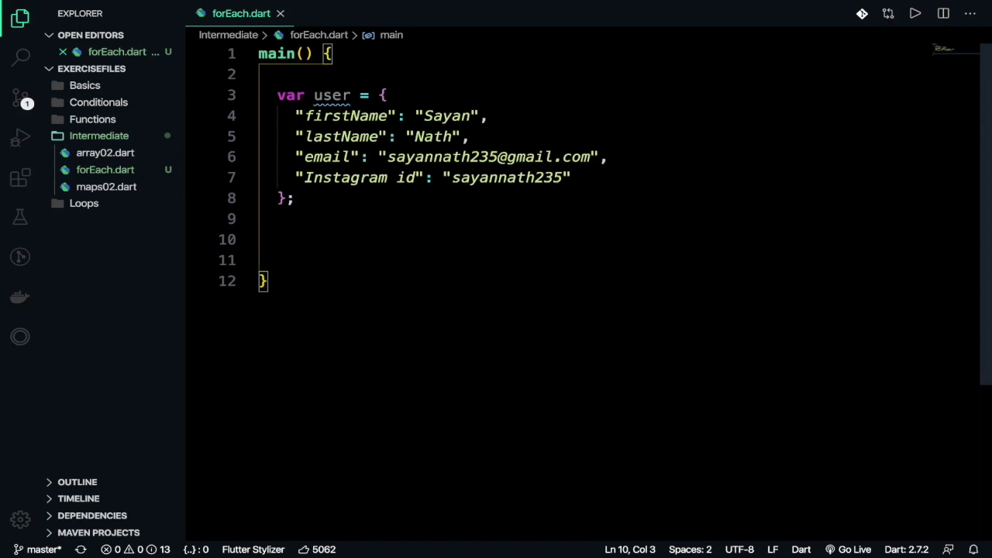
text(user.)
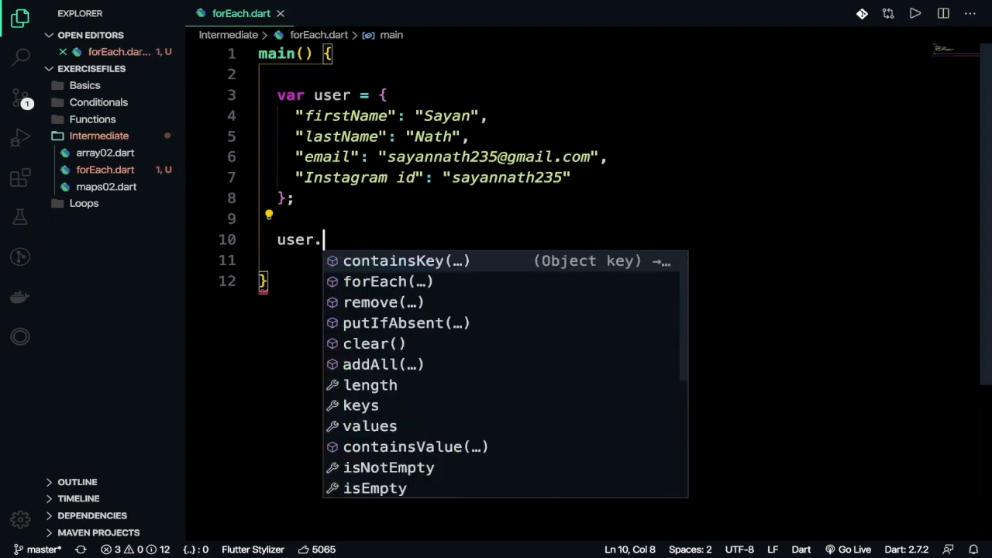
text(forEach(f)
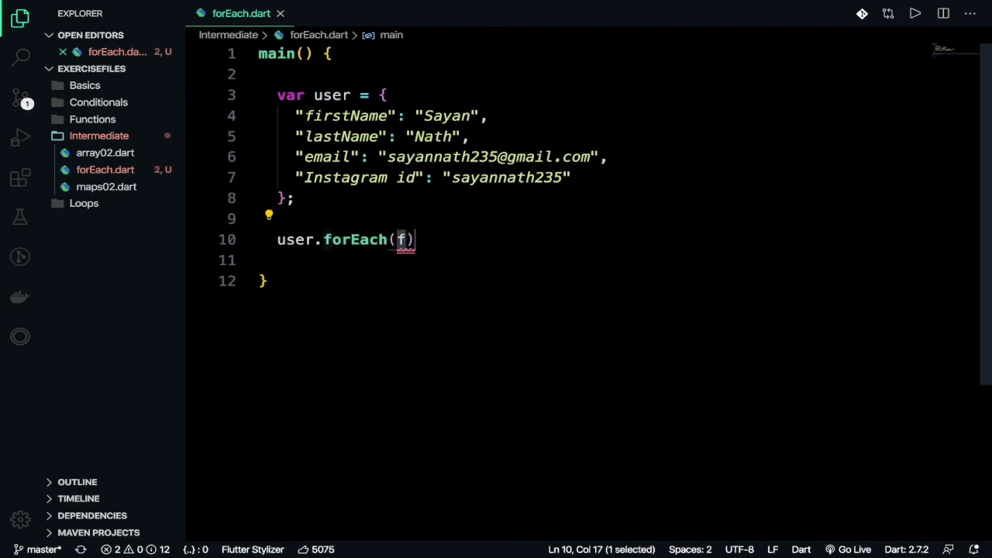
key(Backspace)
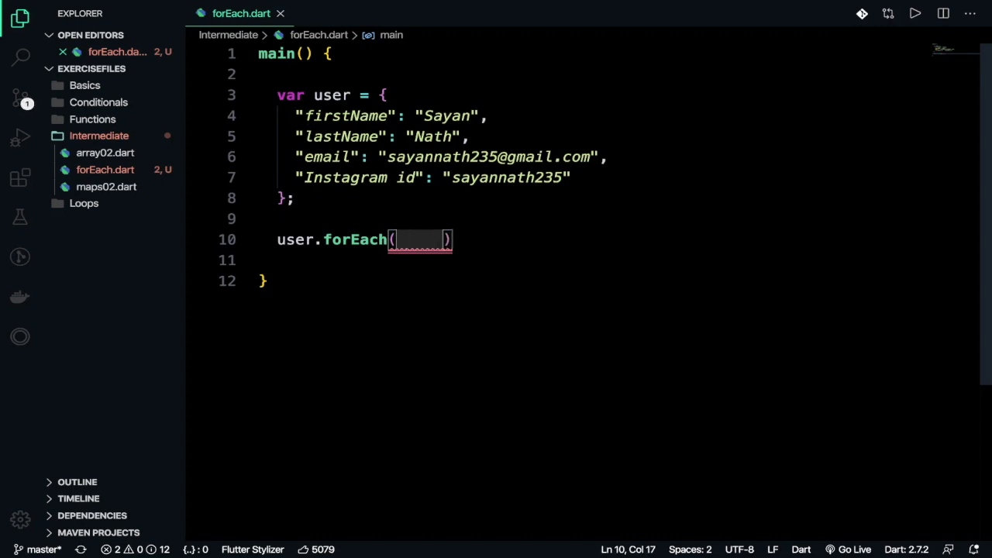
text((k, v)
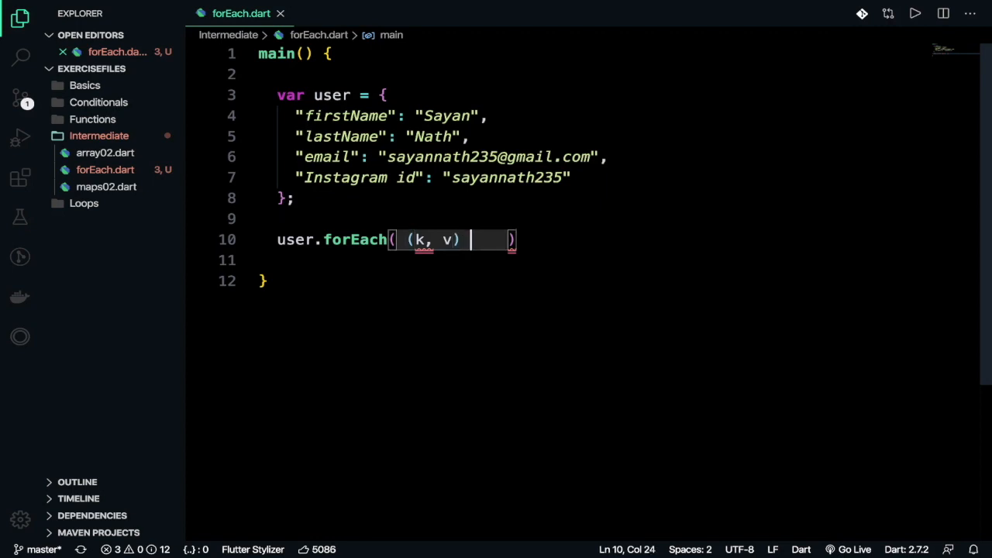
text(=>)
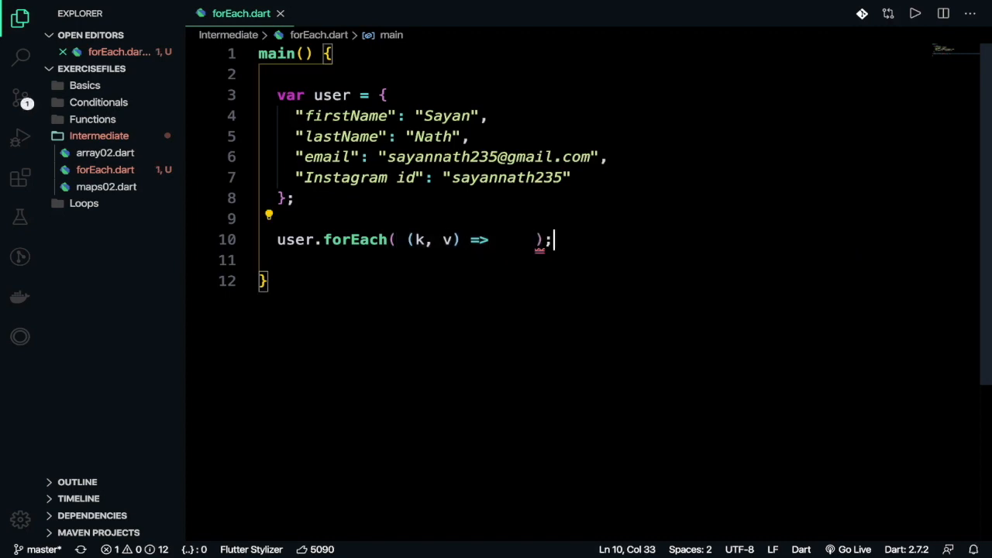
Step: Give the forEach arrow an empty {} body, discarding a trial print line
text({})
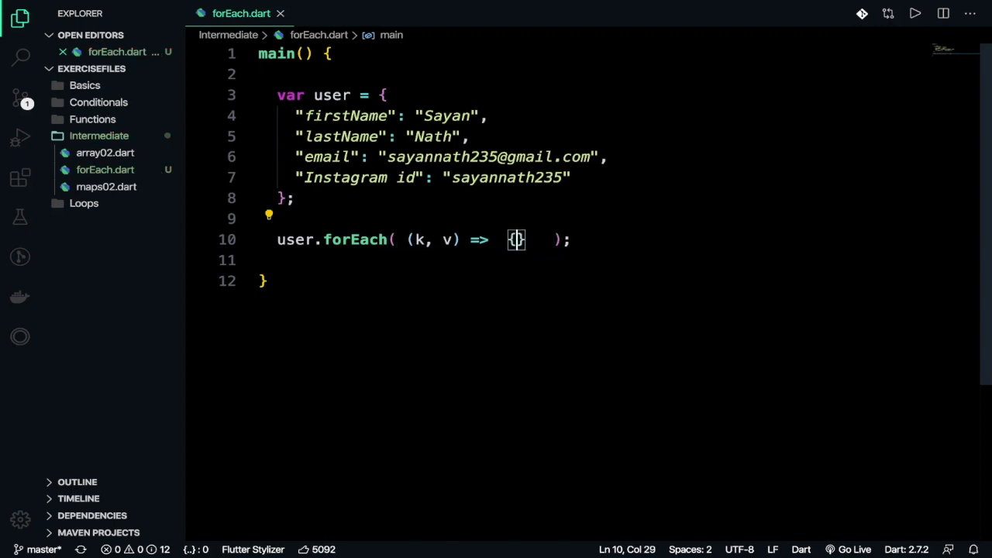
key(Enter)
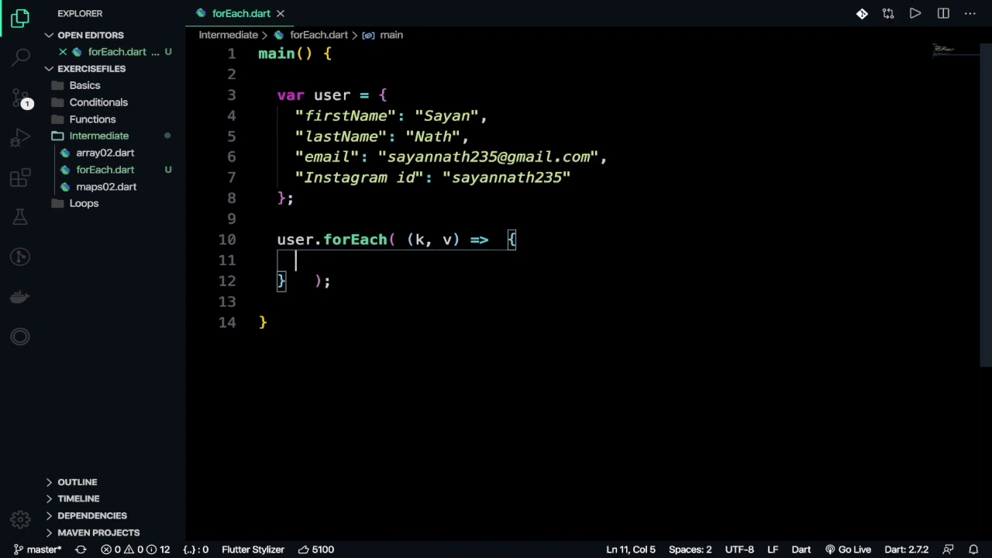
text(print()
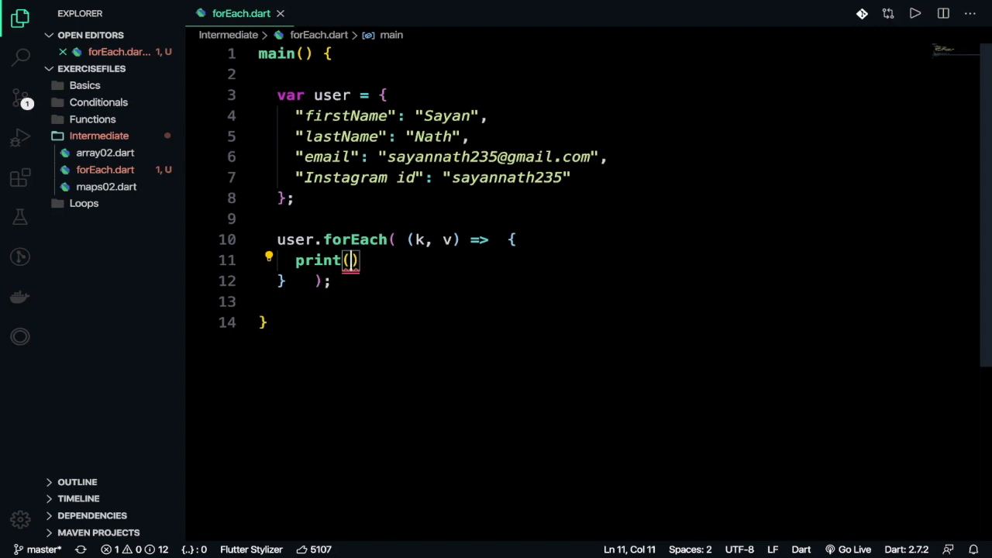
key(Backspace)
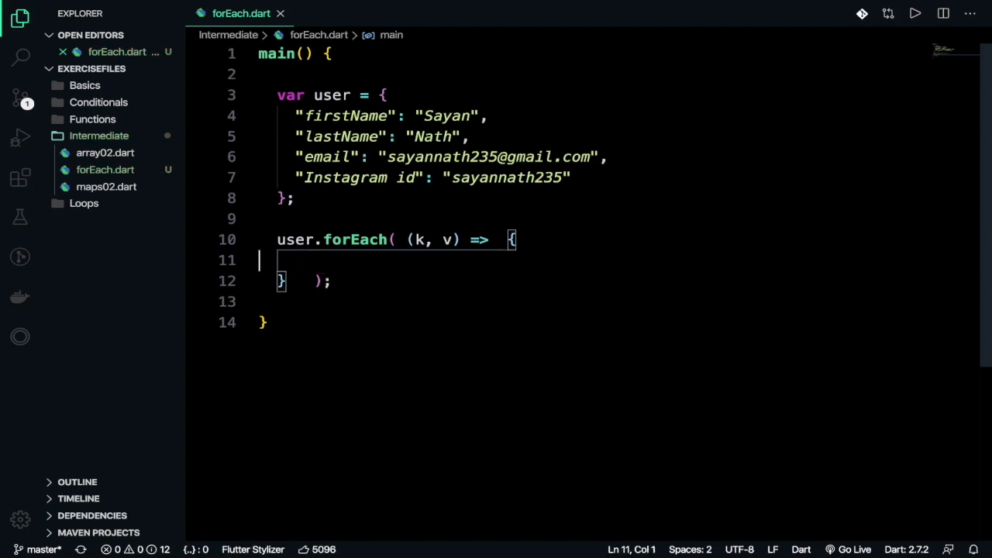
text(print)
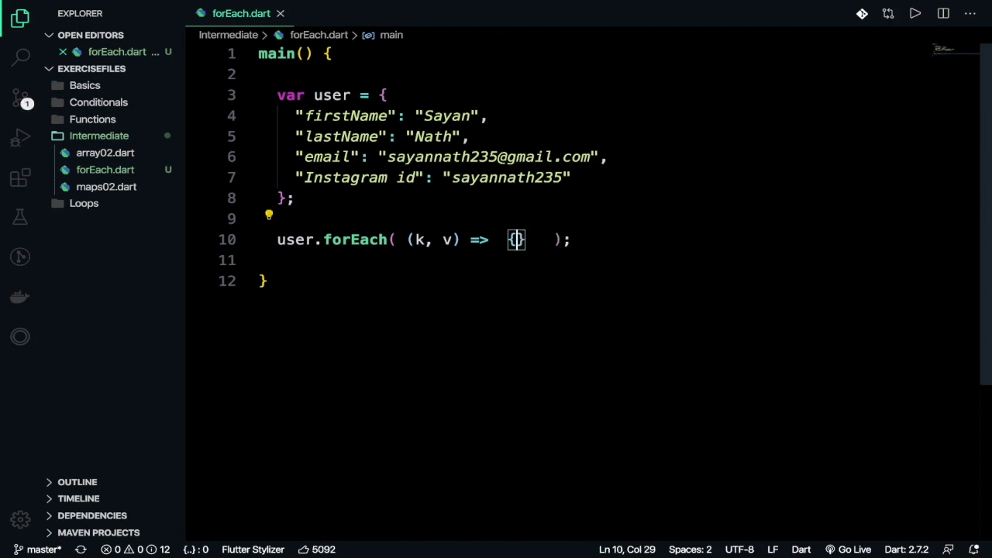
Step: Type the print call with the interpolated message "Key is ${k} and Value is ${v}."
text(print("object)
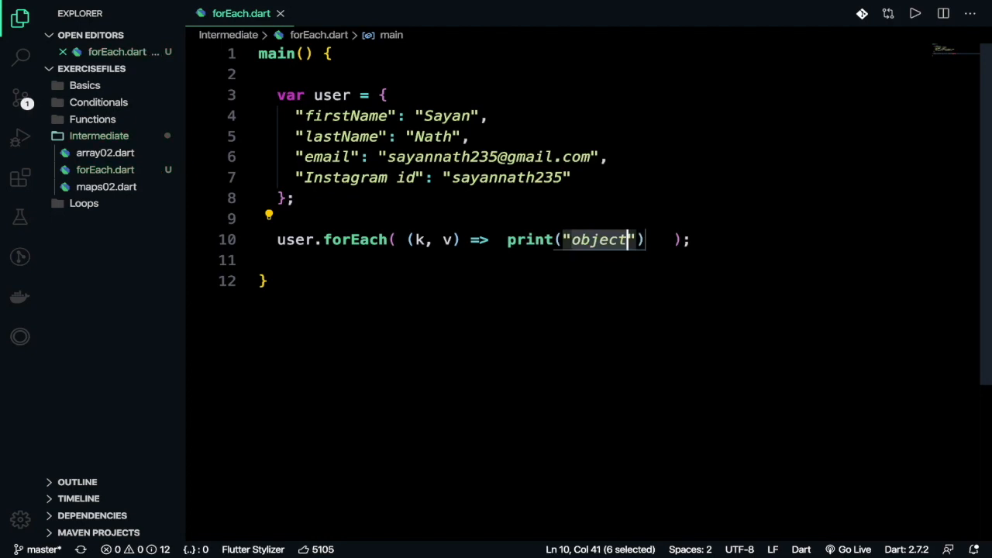
text(Key is)
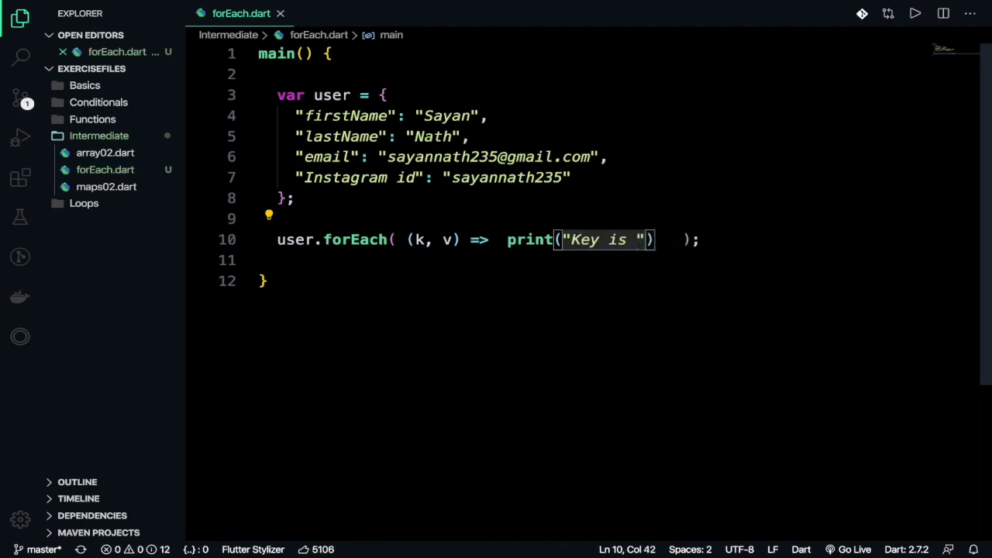
text($)
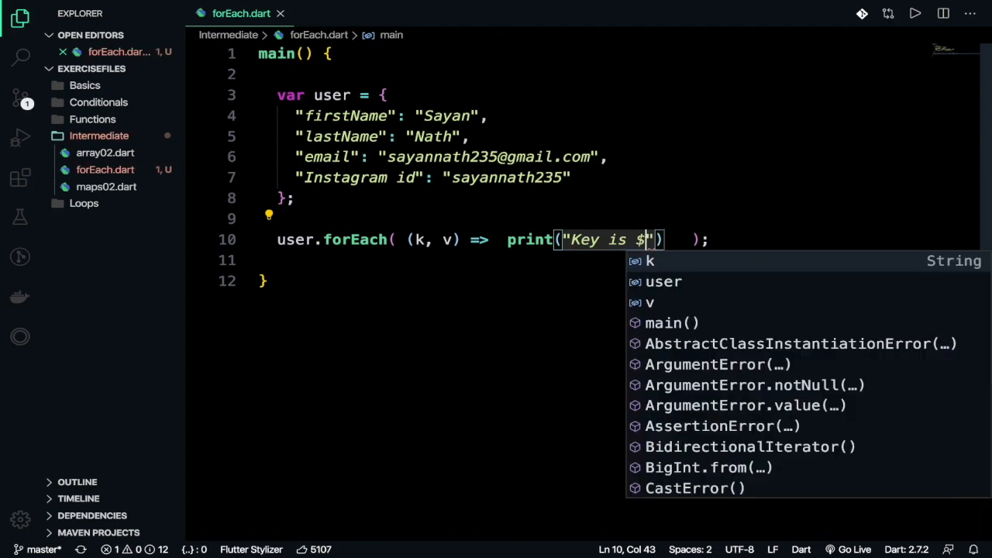
text({key)
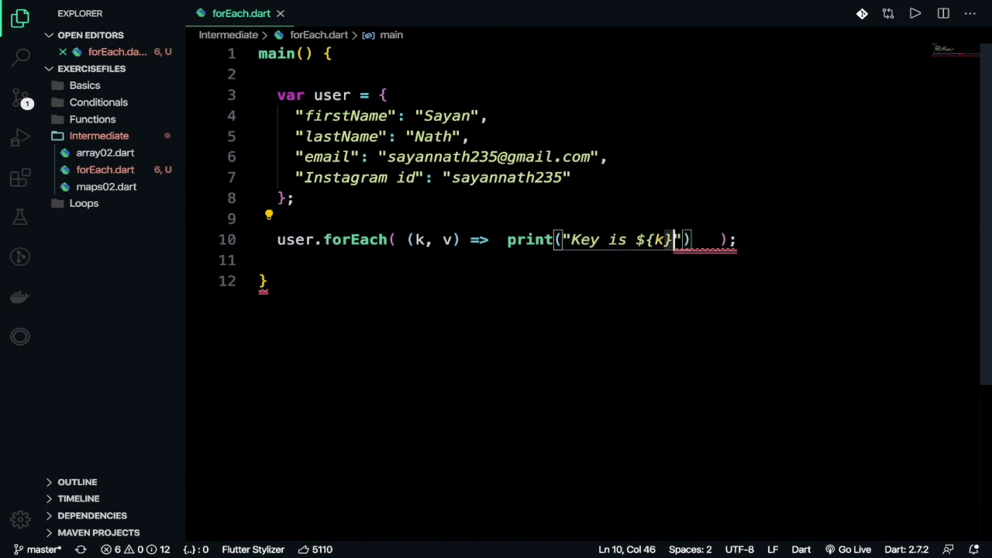
text(and)
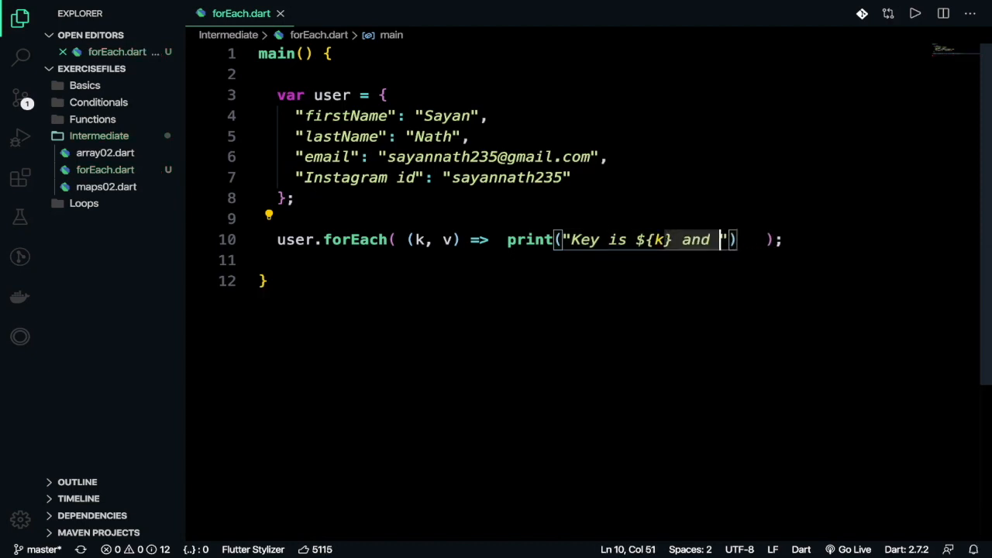
text(Value is)
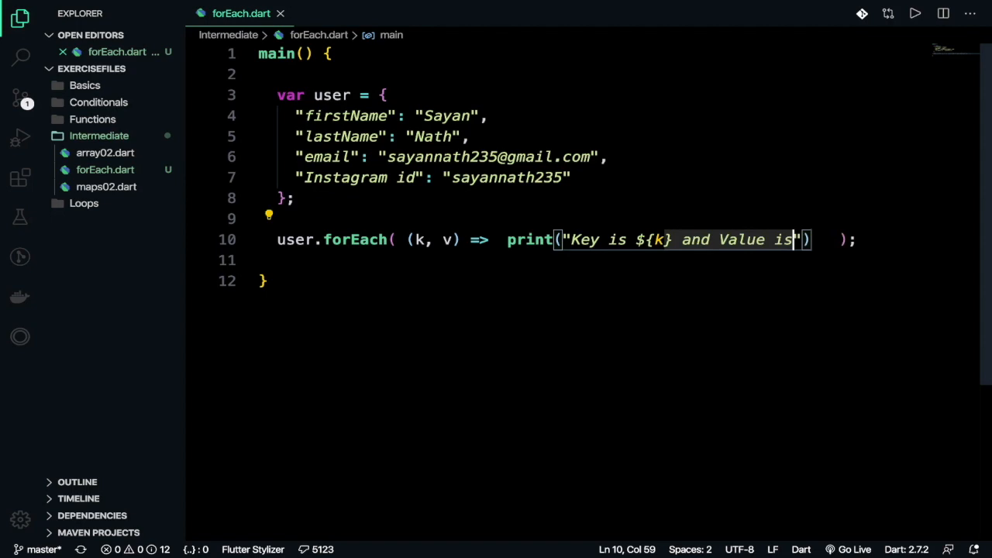
text(" ")
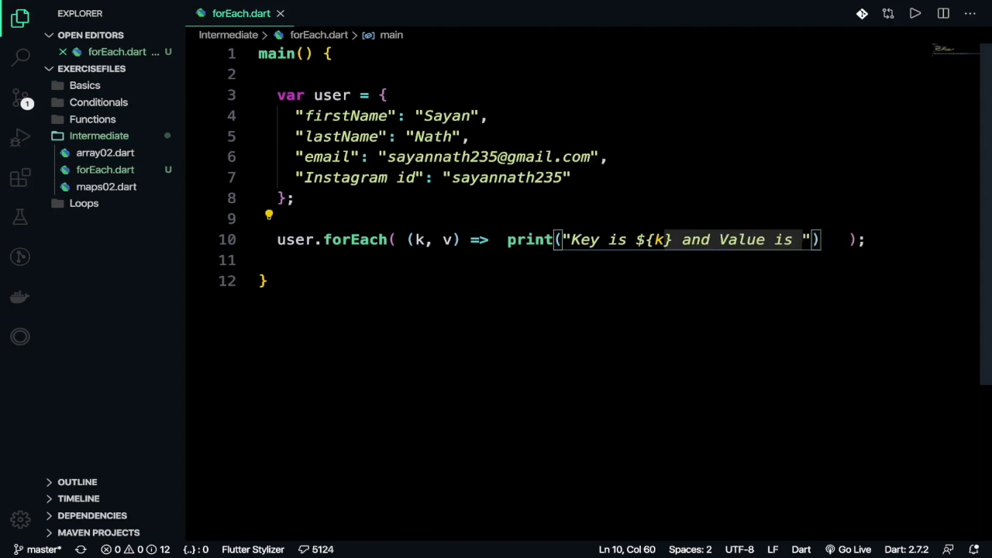
text(${)
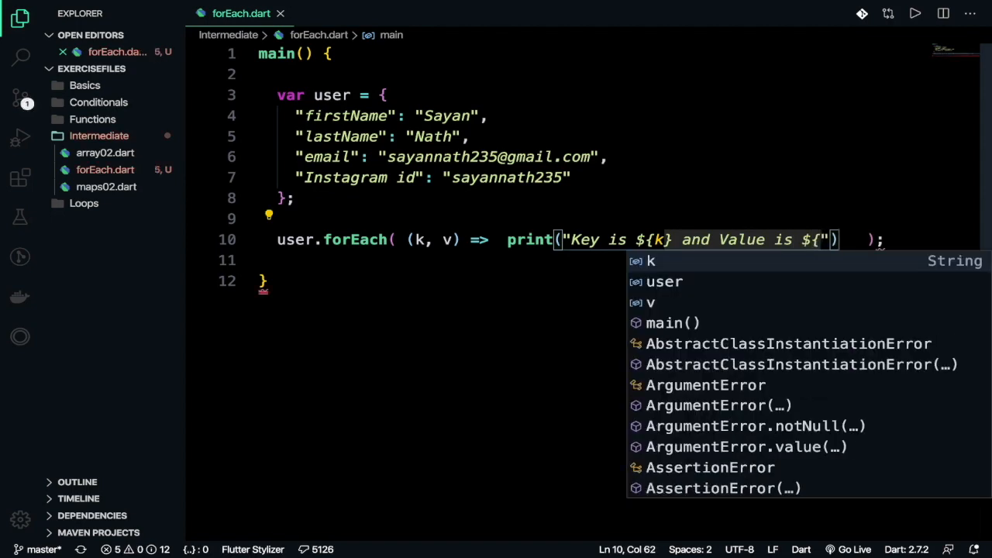
text(v)
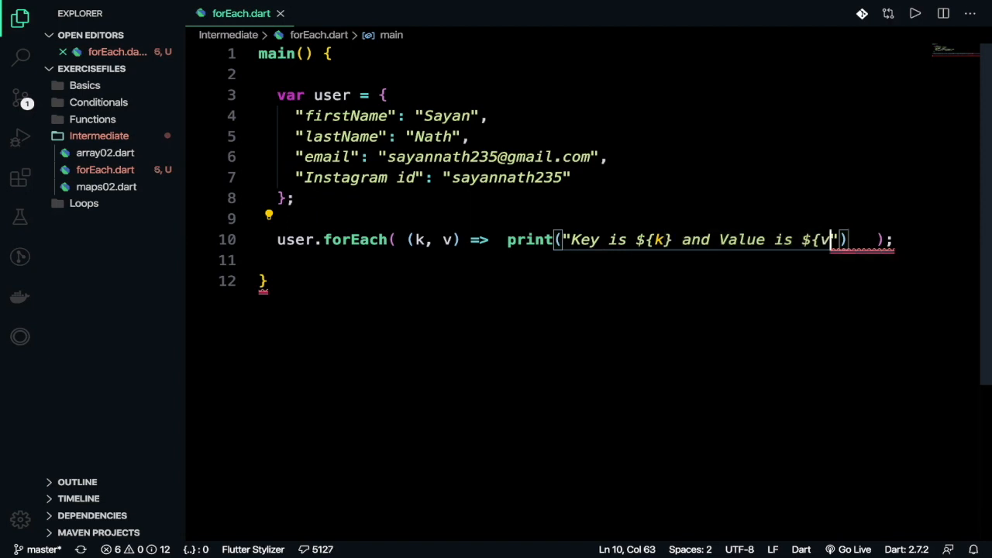
text(}.)
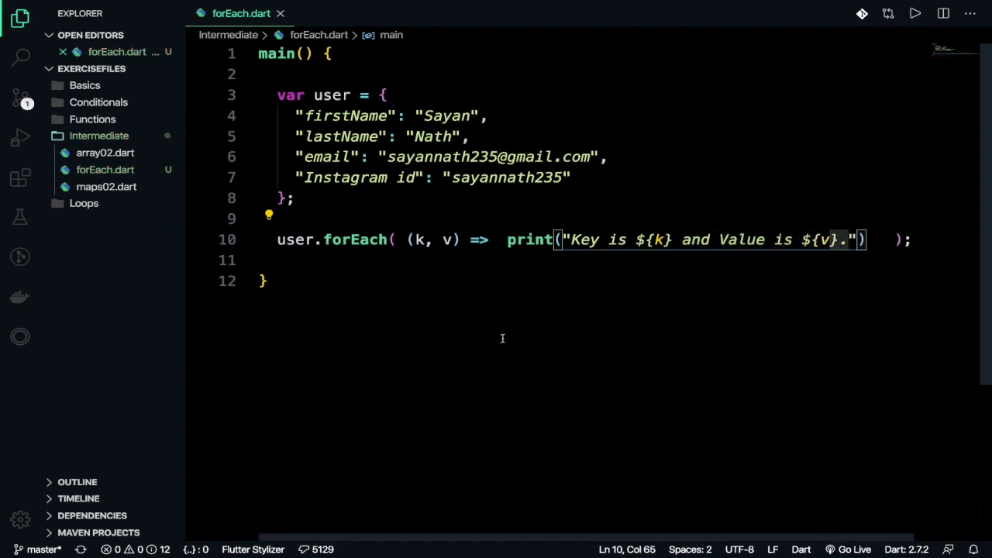
Step: Apply Format Document from the editor's context menu
right_click(502, 338)
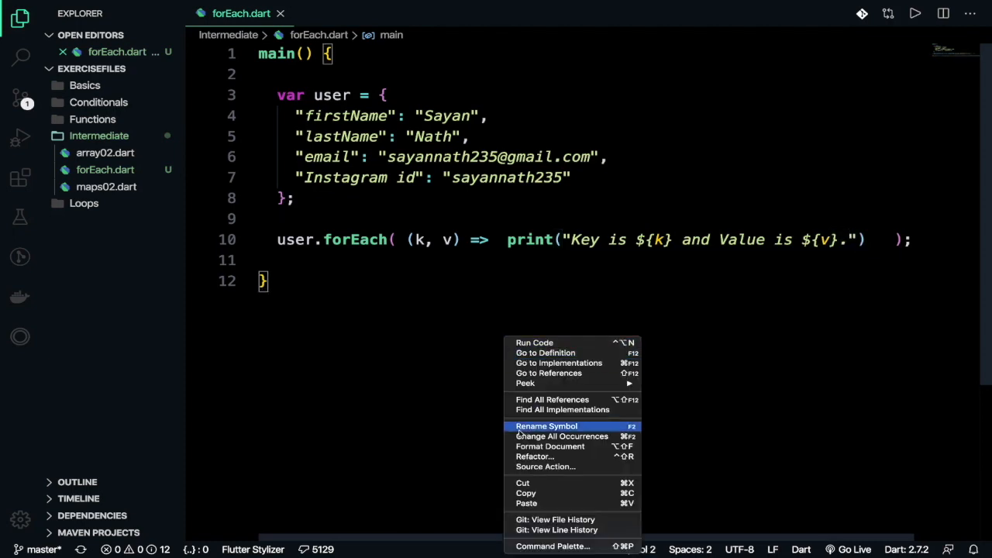
click(551, 446)
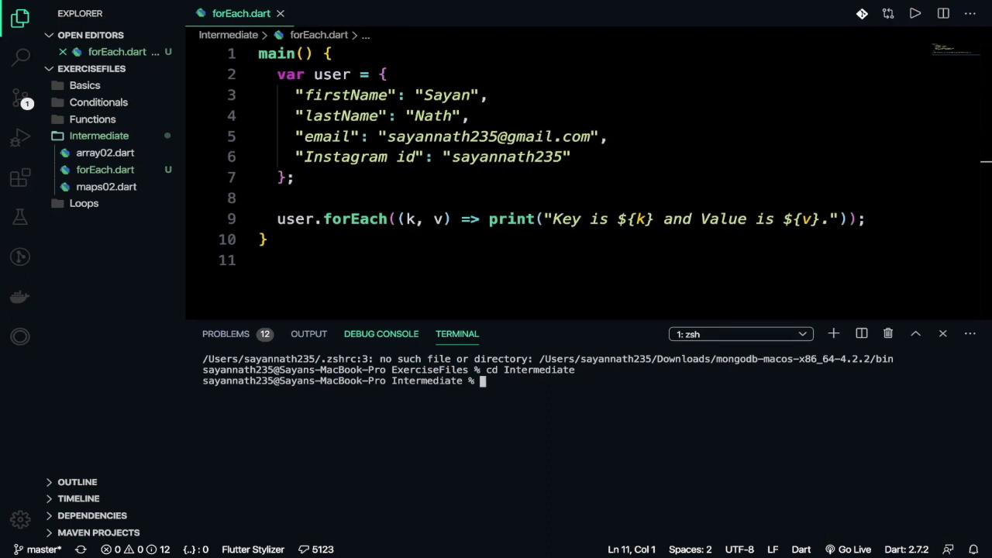
Step: Run dart forEach.dart in the terminal and select the four printed output lines
text(dart)
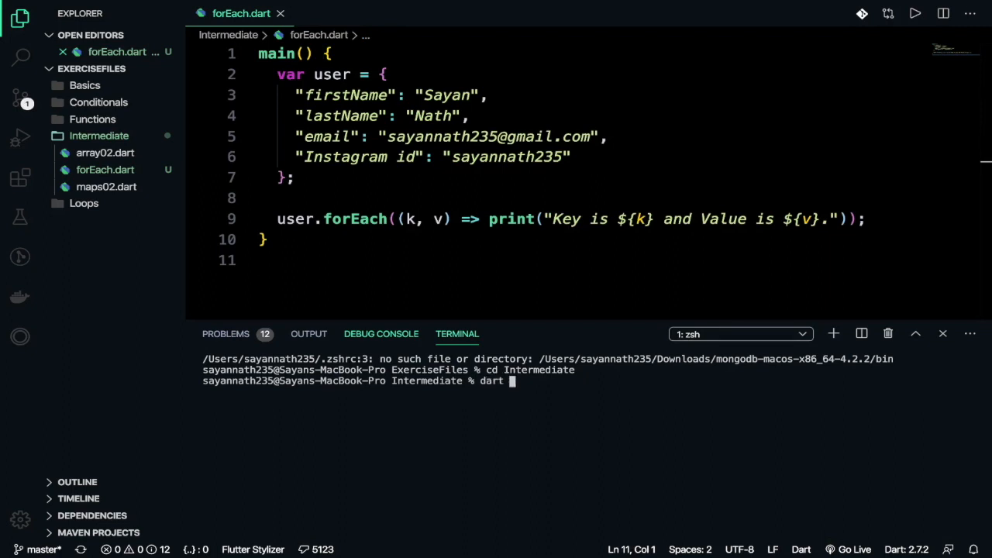
text(forEach.dart)
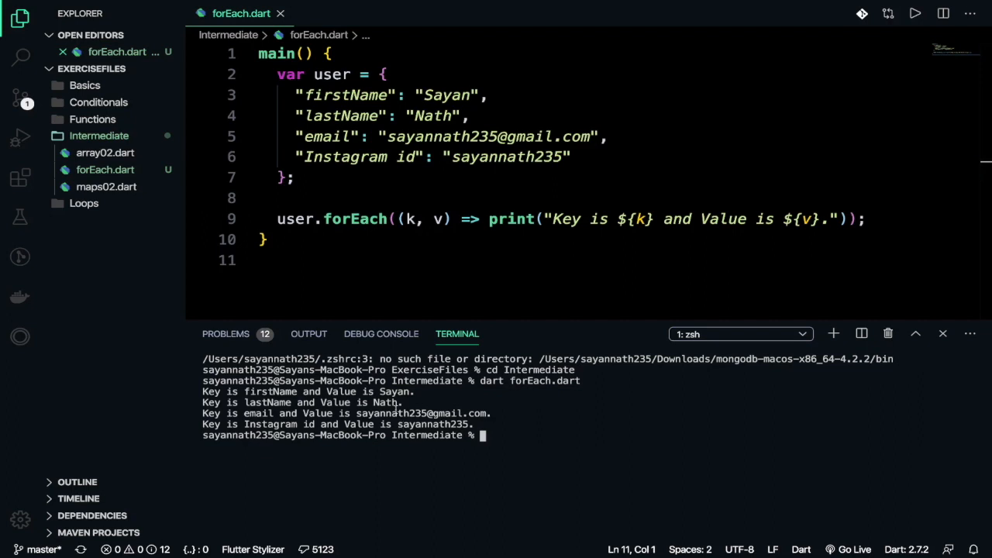
drag(203, 391, 477, 424)
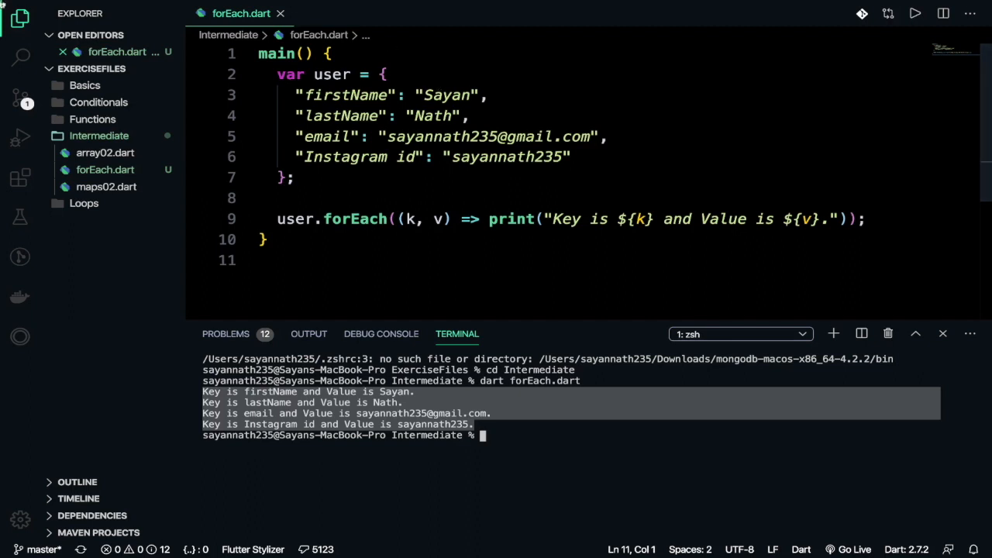
Step: Commit from Source Control, choosing Yes to stage all changes
click(20, 96)
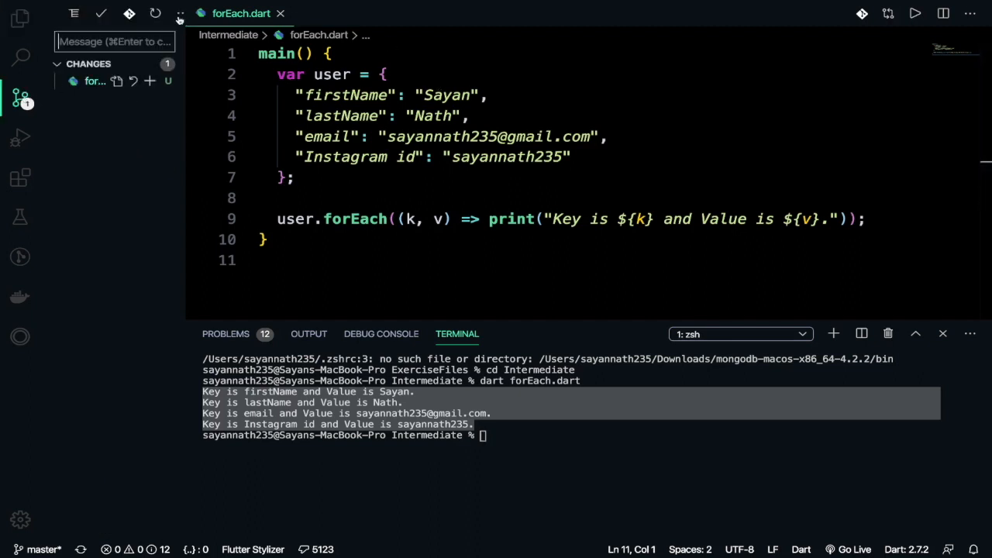
click(100, 14)
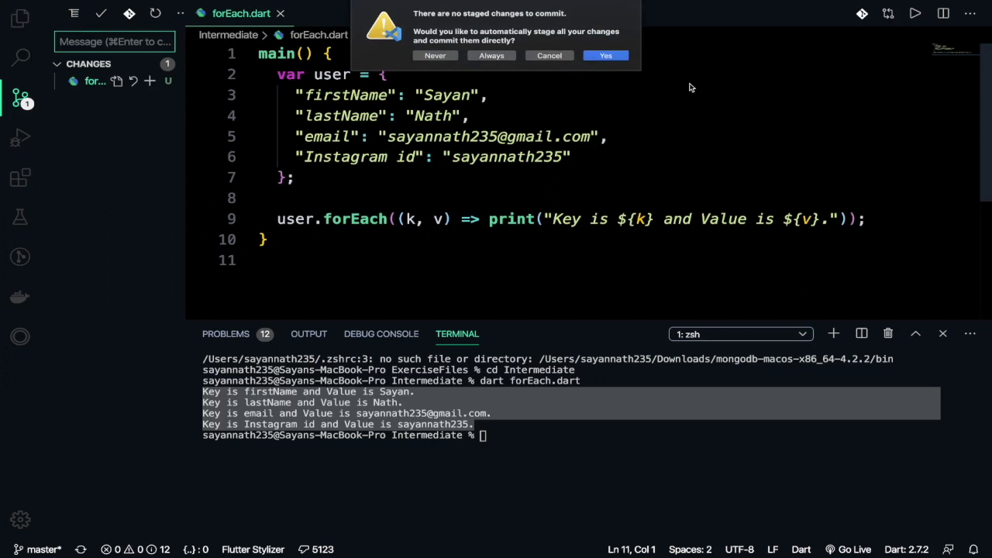
click(606, 55)
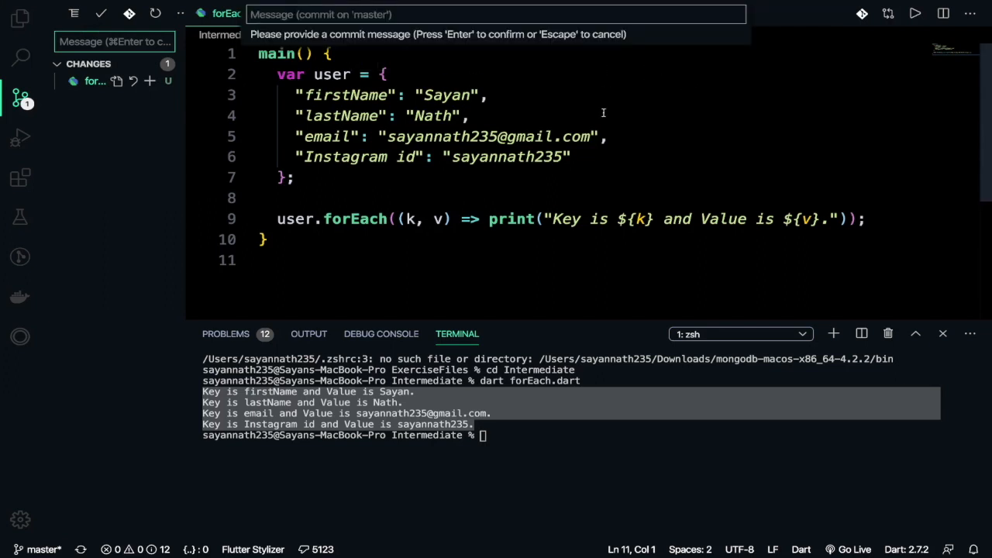